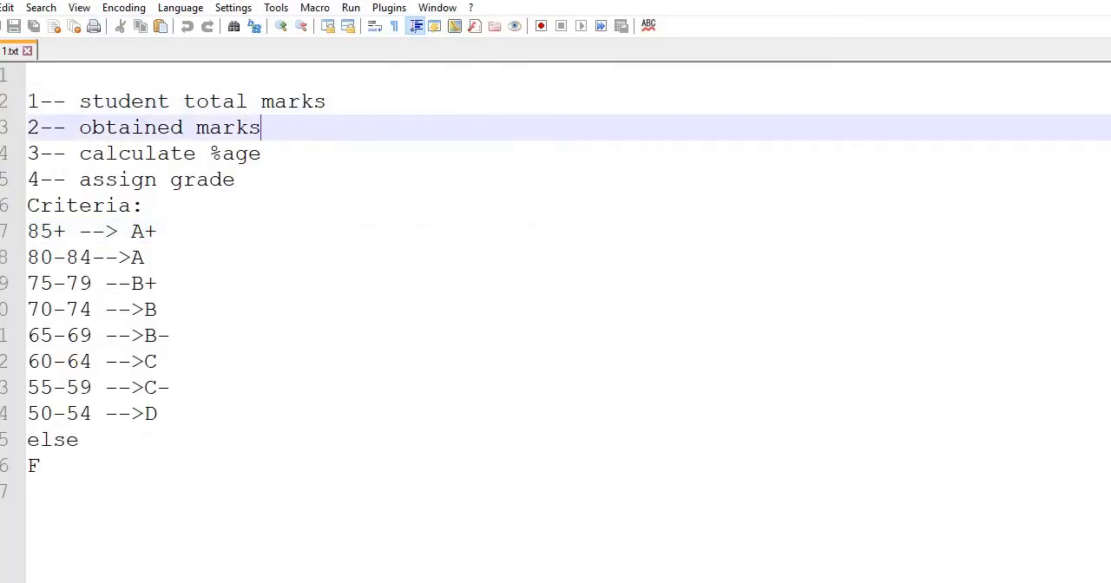
- Append ' int' to the 'calculate %age' line in the grading notes
key("Down")
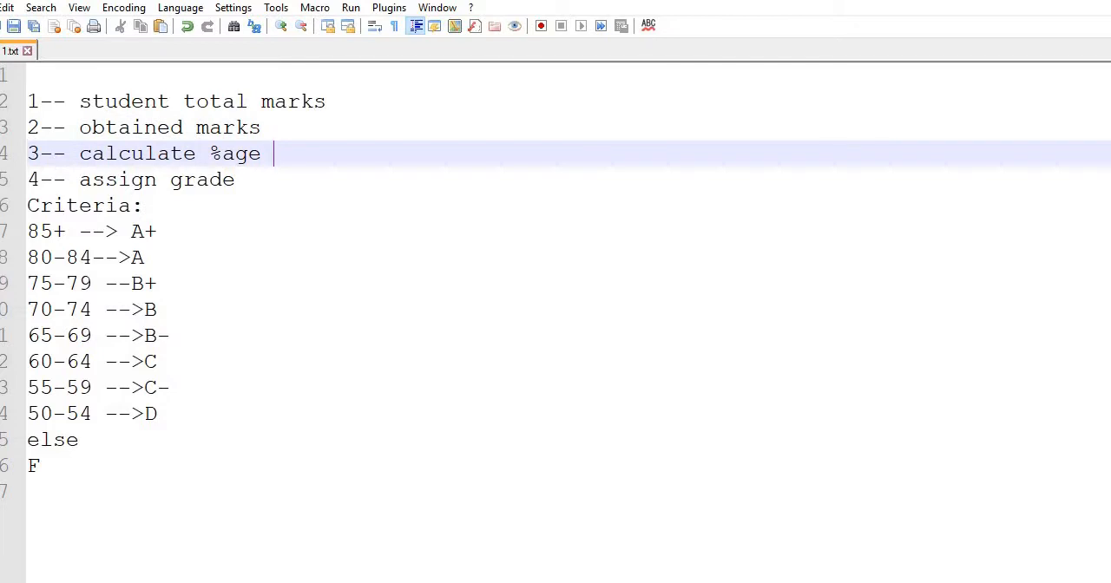
type("i")
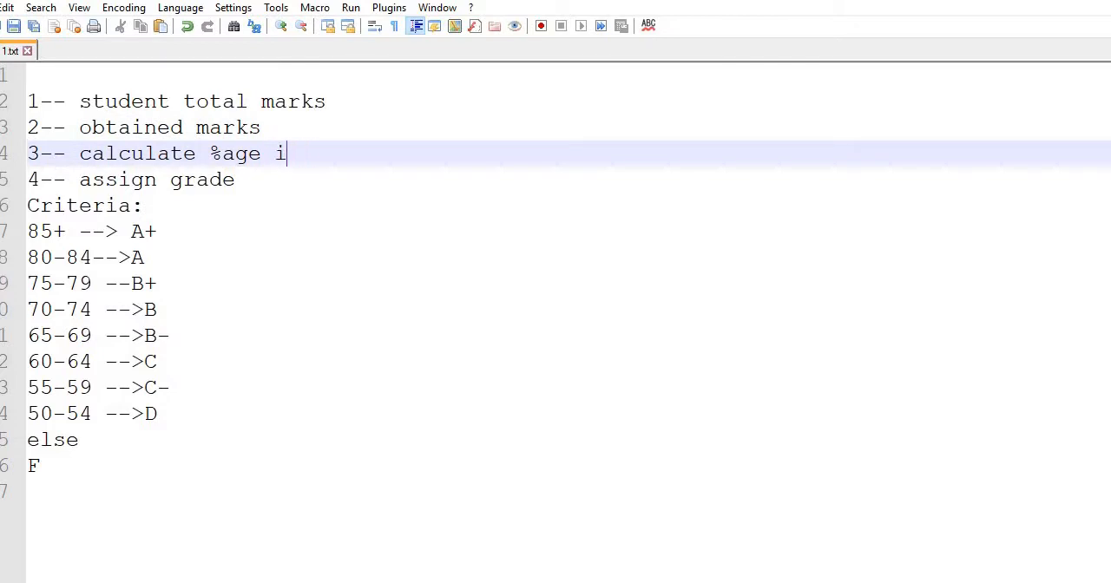
type("nt")
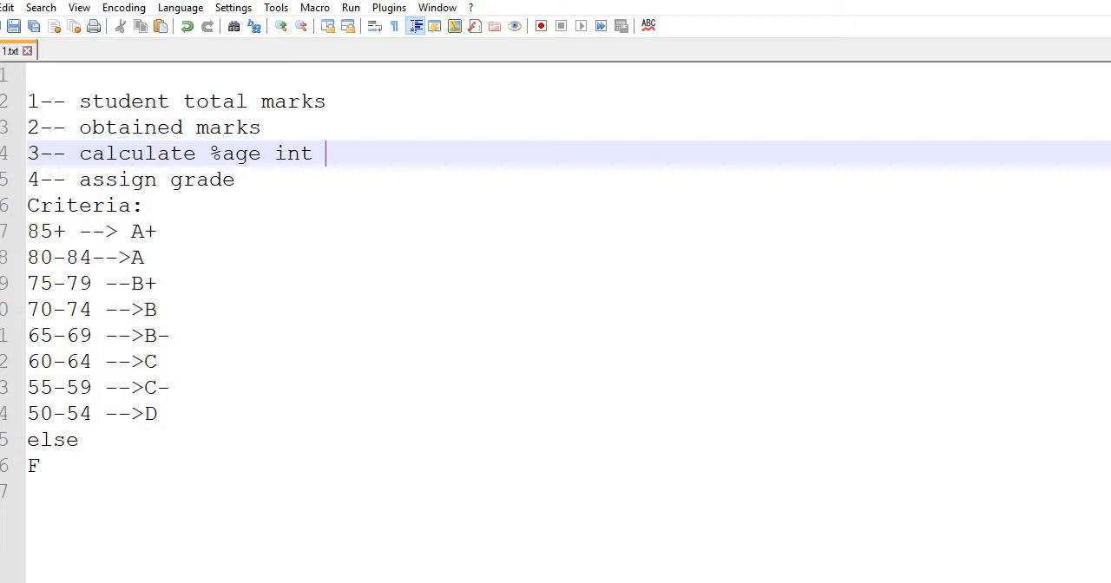
- Review the assign grade and grading criteria lines, then return to the C++ editor
left_click(233, 179)
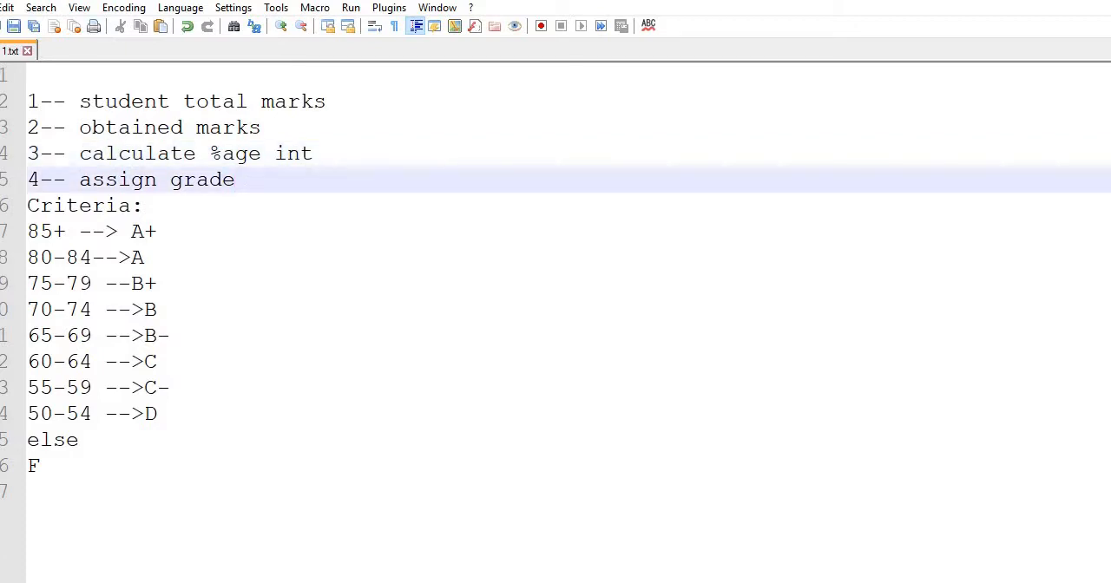
left_click(145, 231)
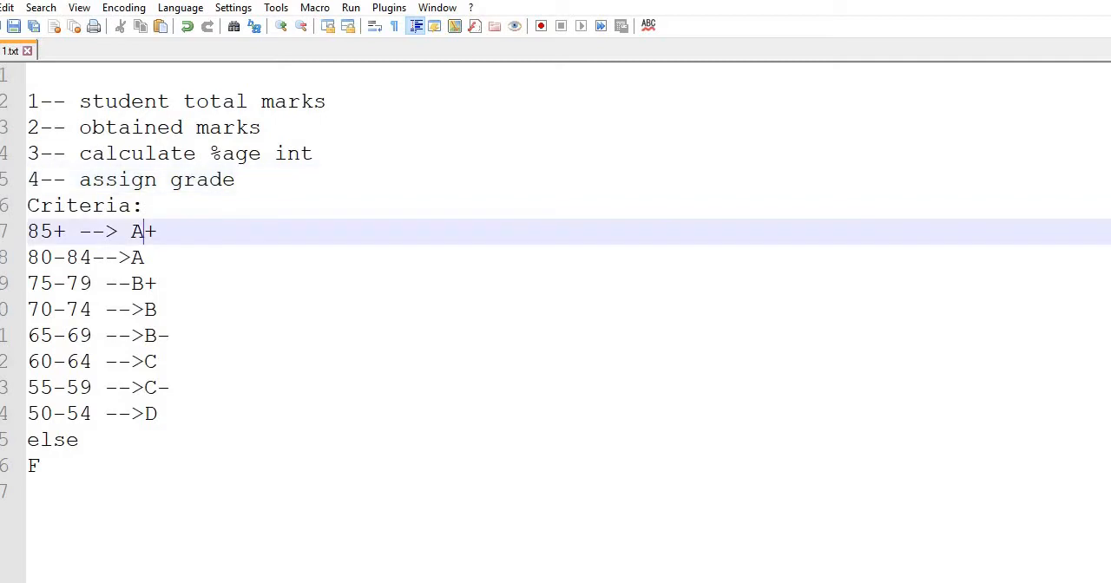
left_click(87, 387)
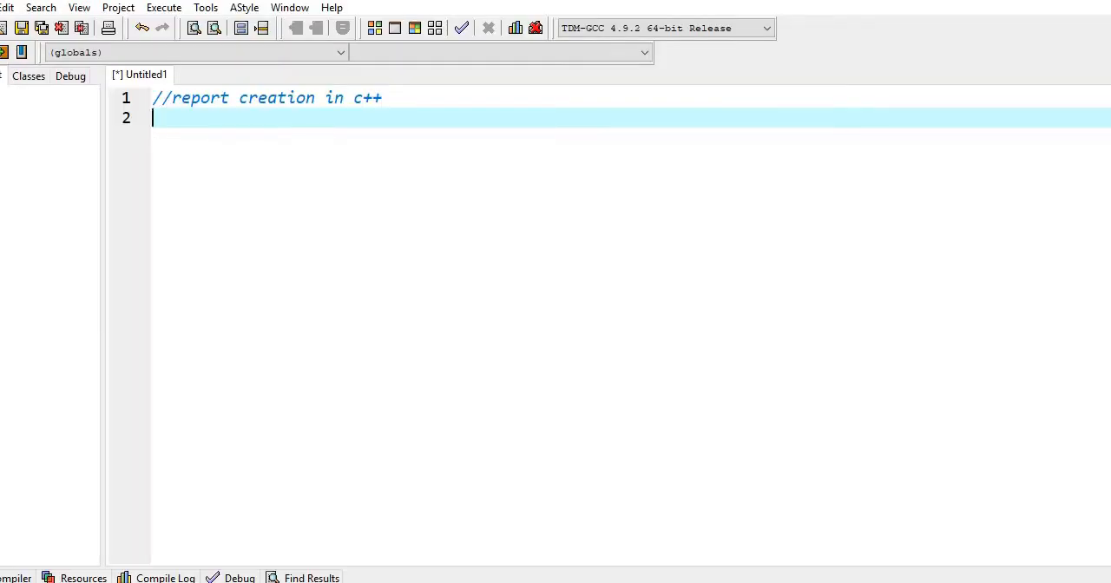
- Type #include<iostream>, using namespace std;, and int main() declaring int tm, om and per
type("#include")
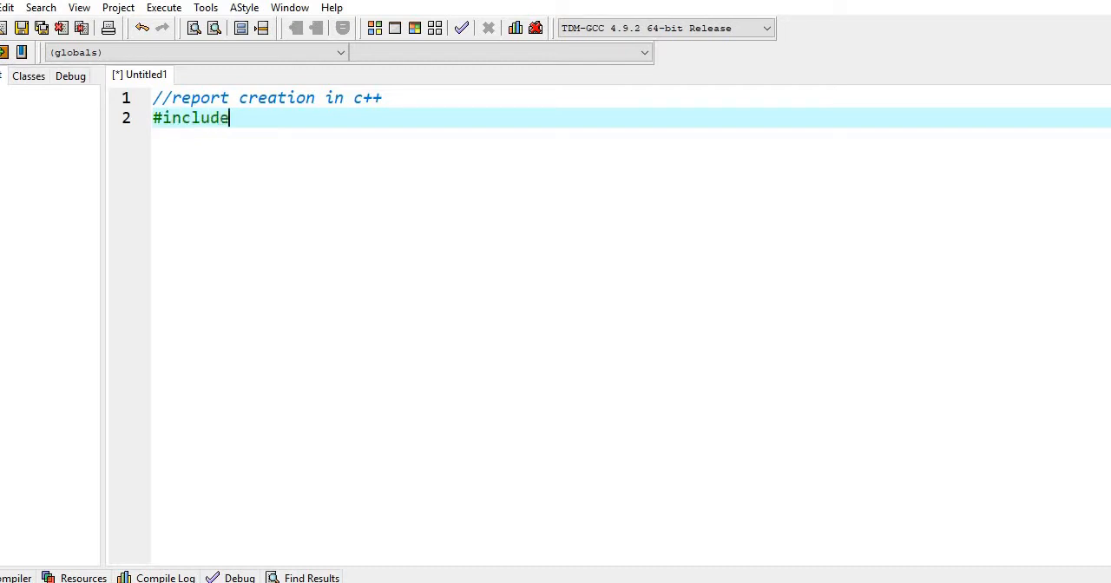
type("<iostream>")
type("using")
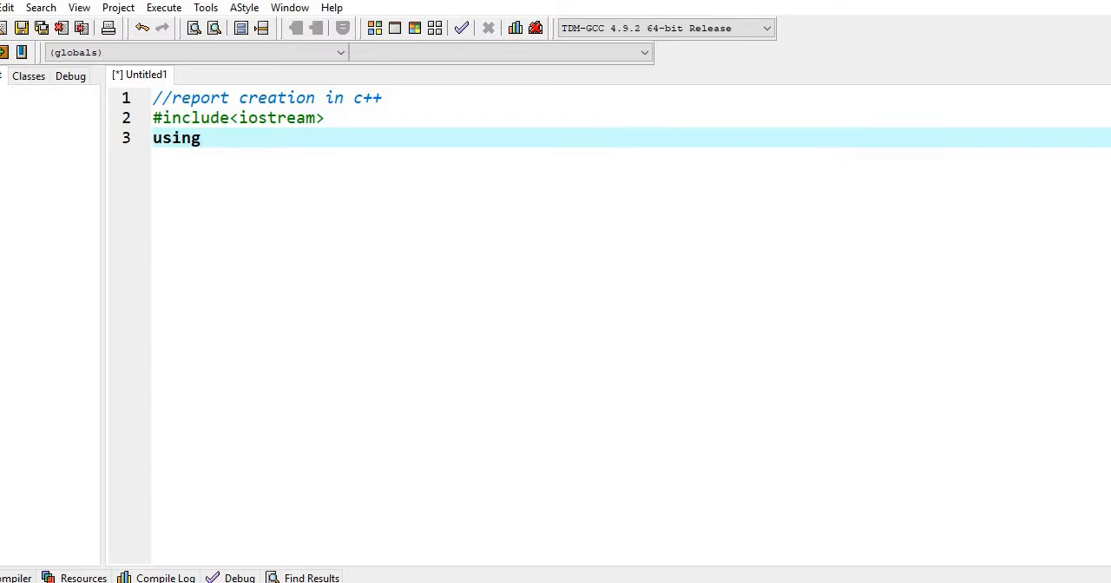
type("namespace")
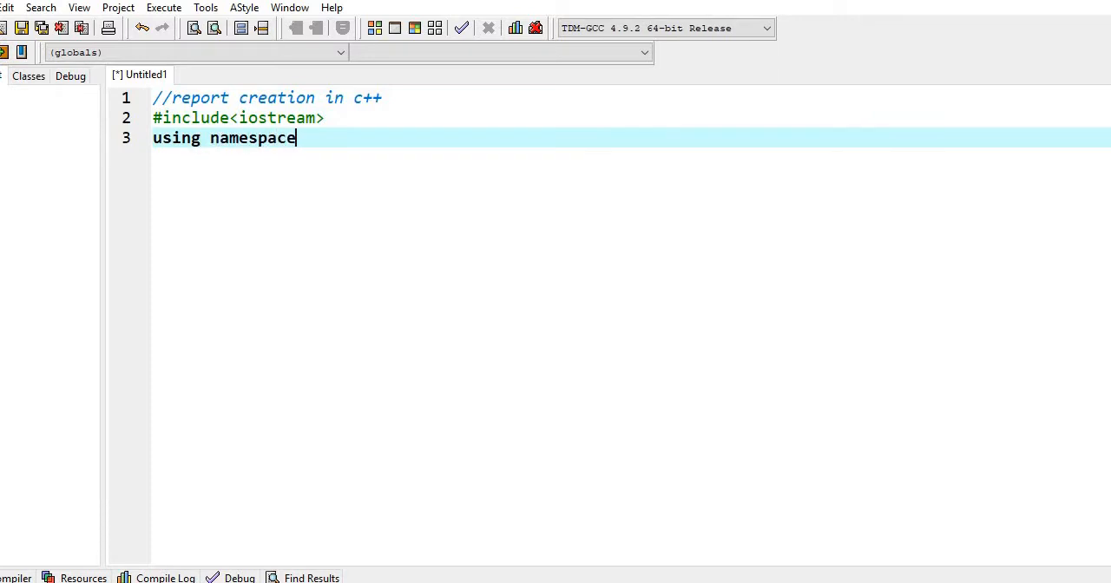
type("std;")
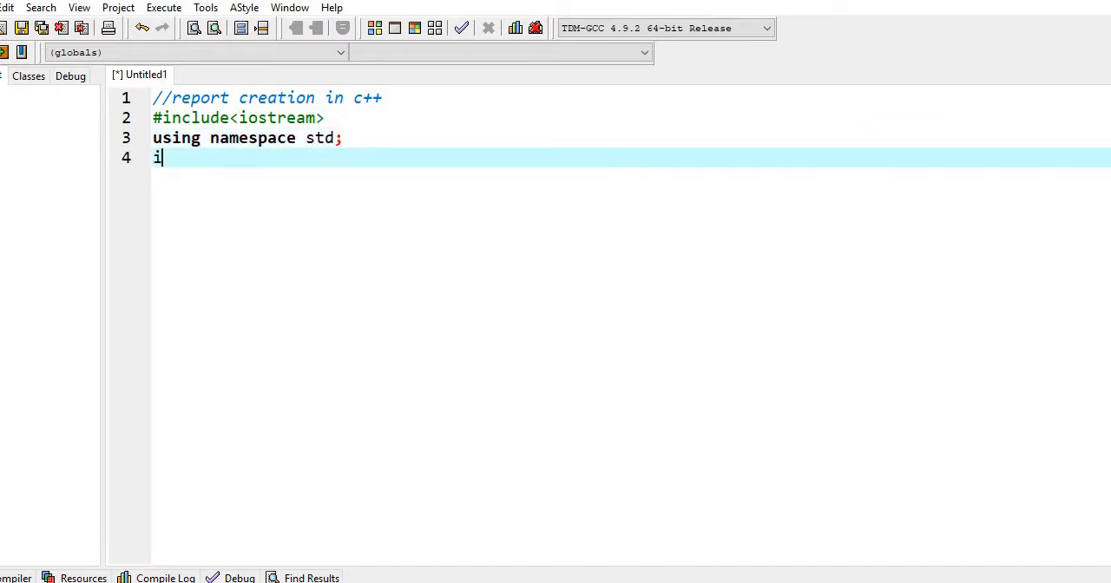
type("nt main(")
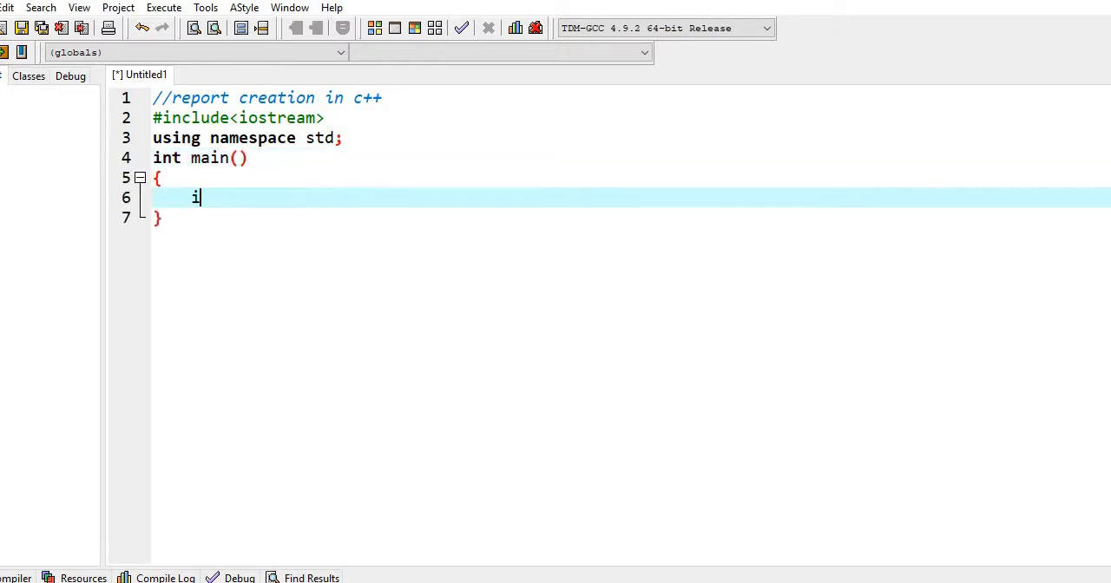
type("nt")
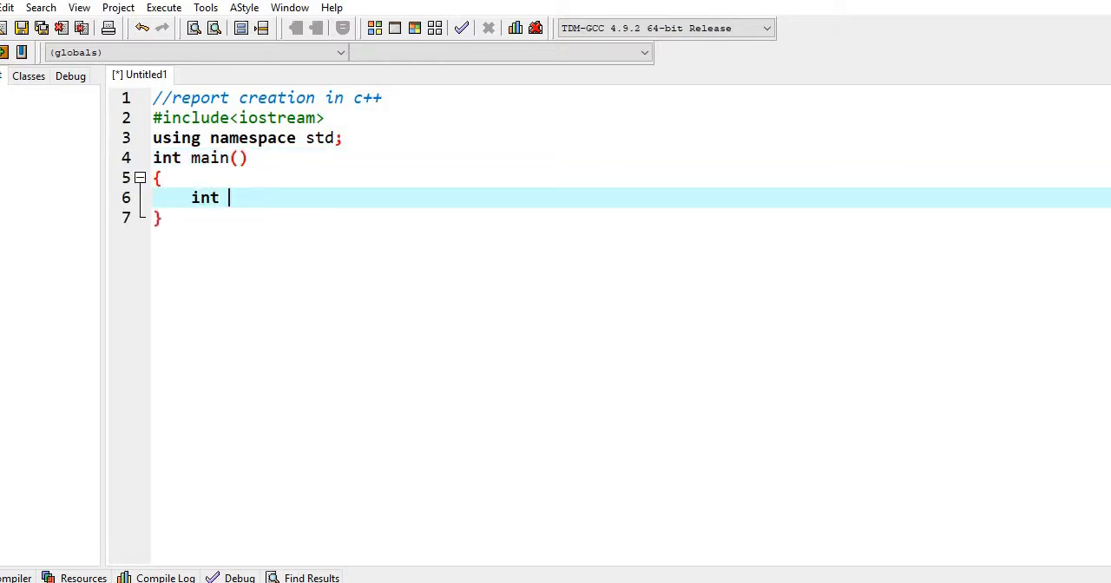
type("tm,om;")
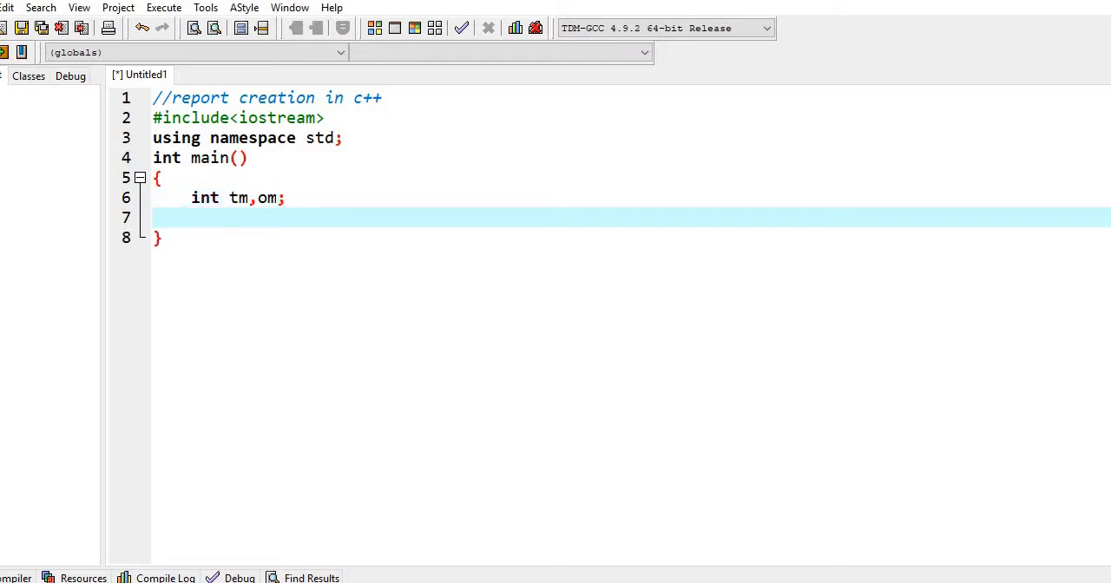
type("int per;")
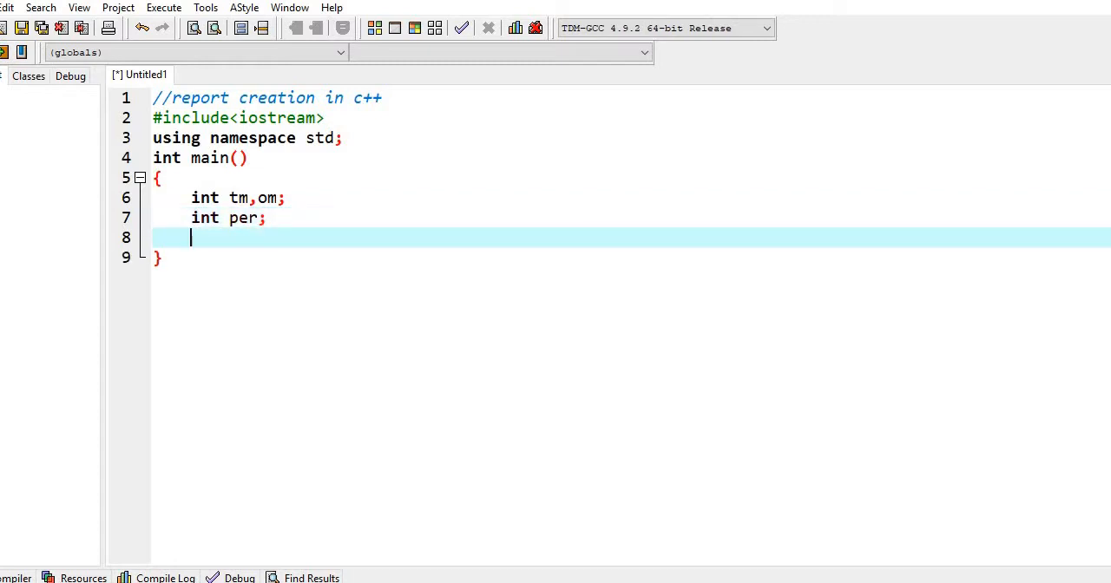
- Prompt 'Enter total marks: ', read it into tm, and print endl
type("cout<<\"")
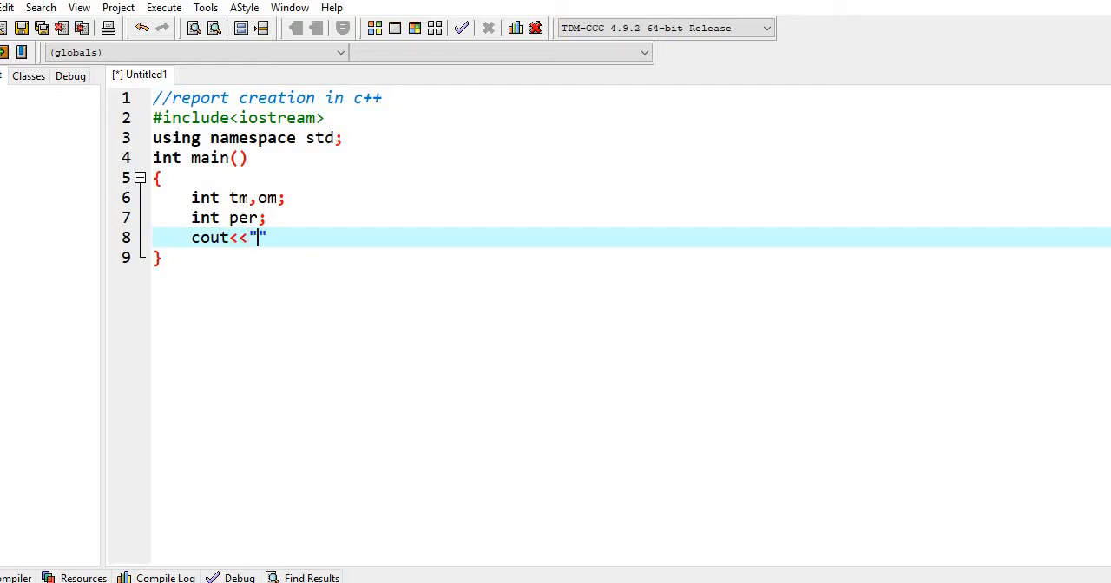
type("Enter t")
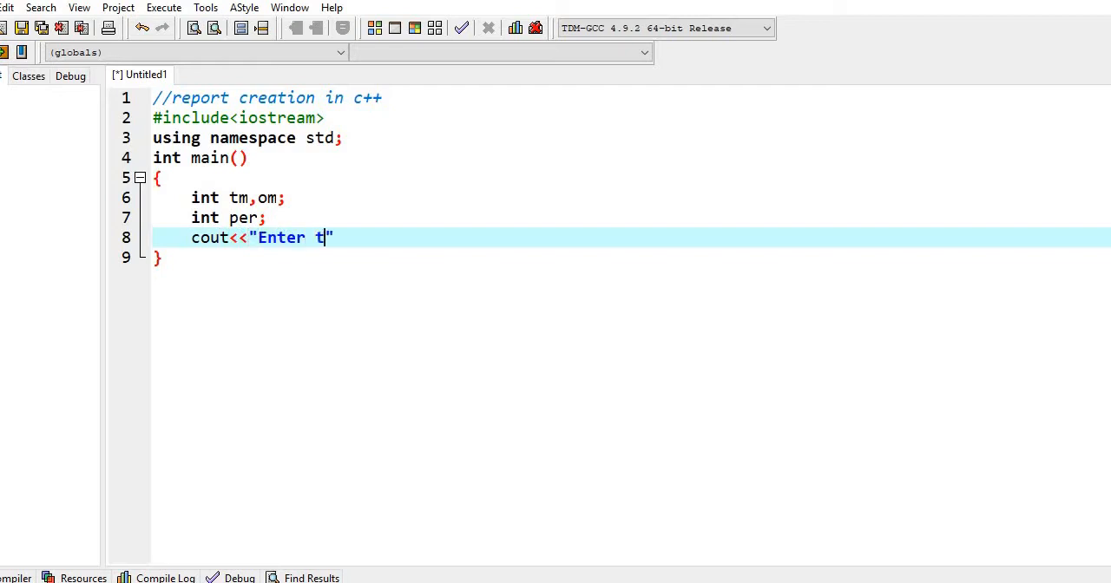
type("otal marl")
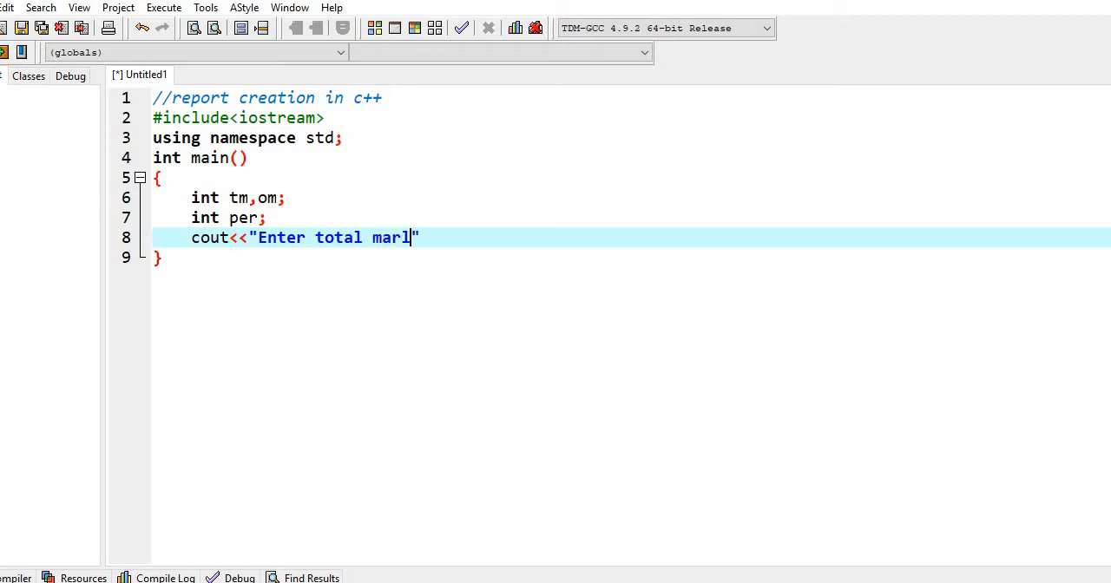
type("ks")
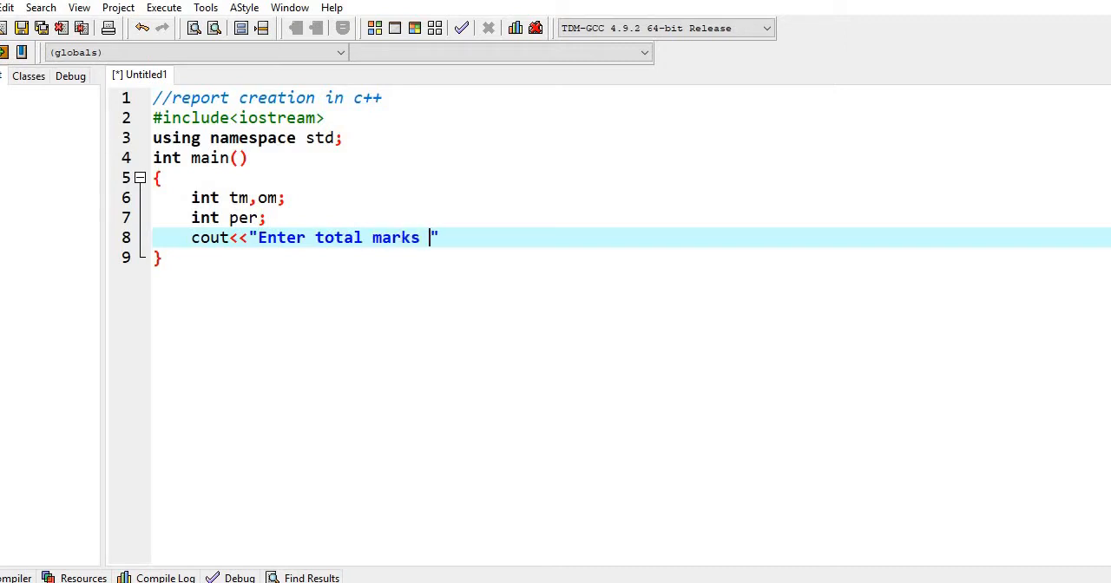
type(": \";c")
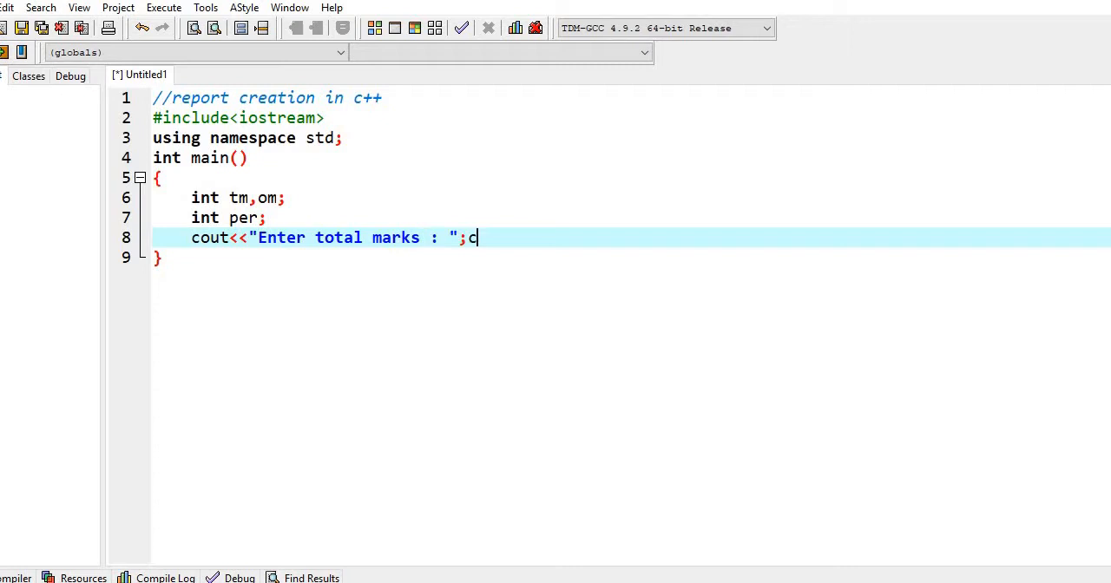
type("in>>tm;")
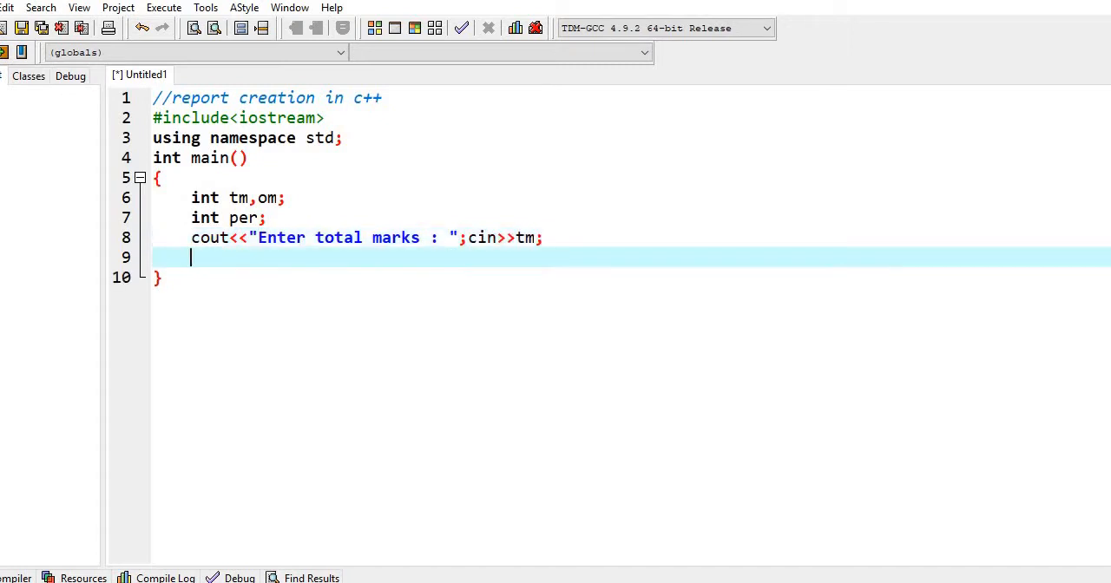
type("cout<<en")
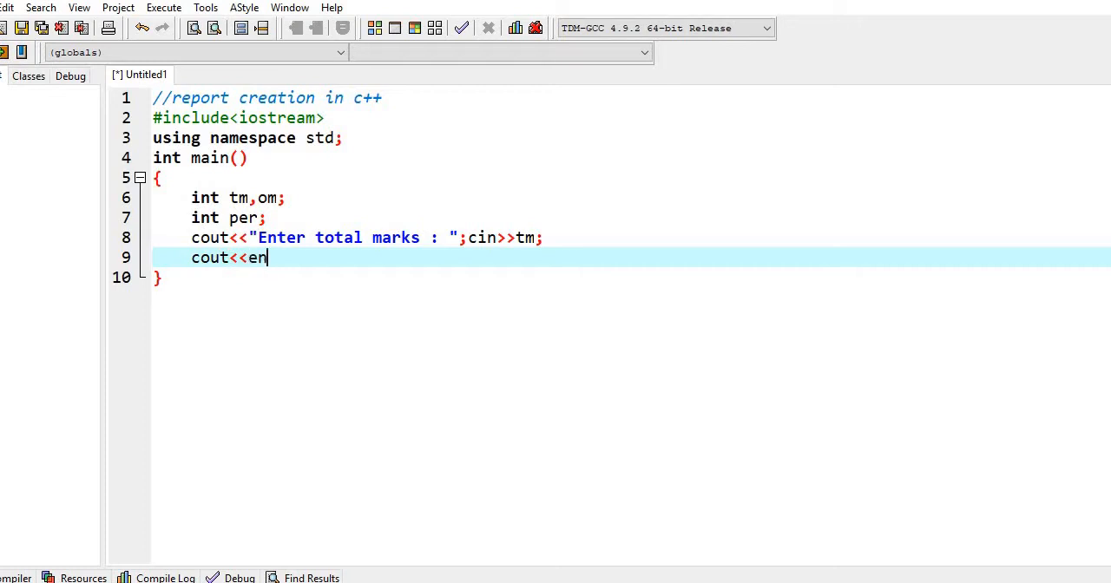
type("dl;")
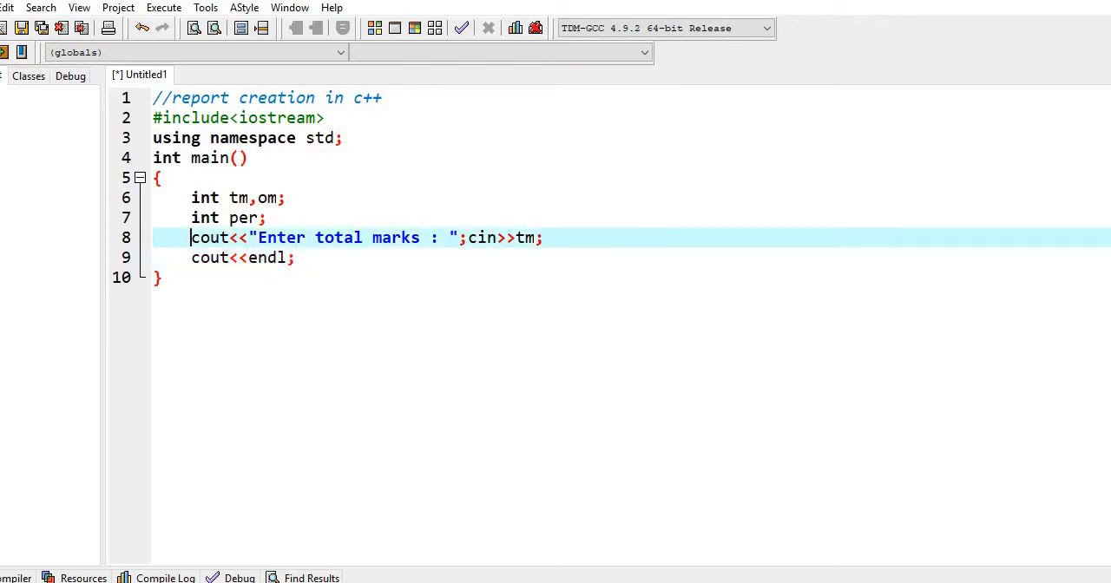
- Reuse the total marks lines to prompt for obtained marks into om
left_click(295, 257)
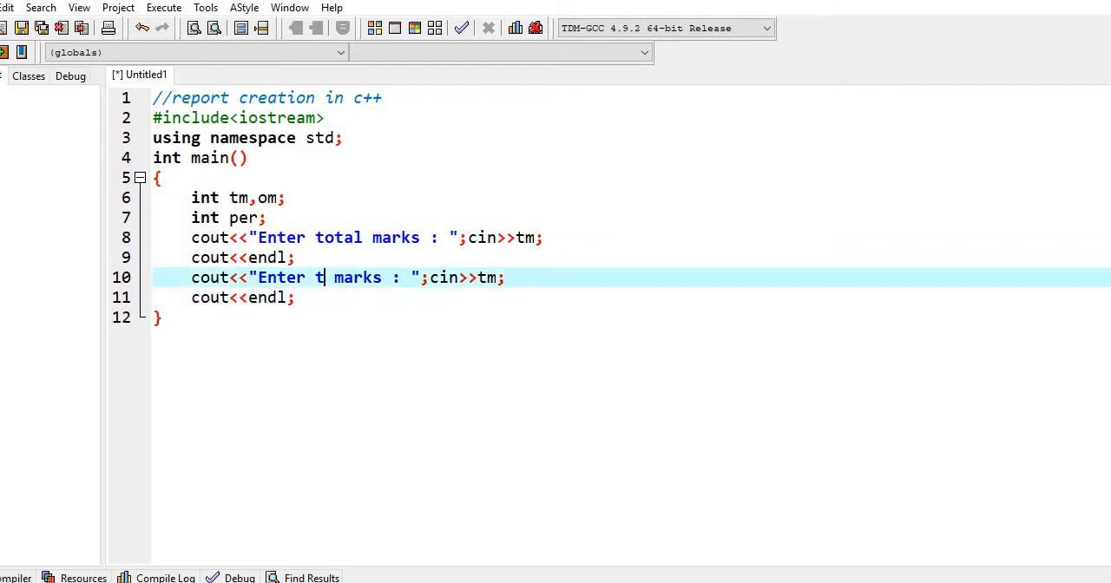
type("obtained")
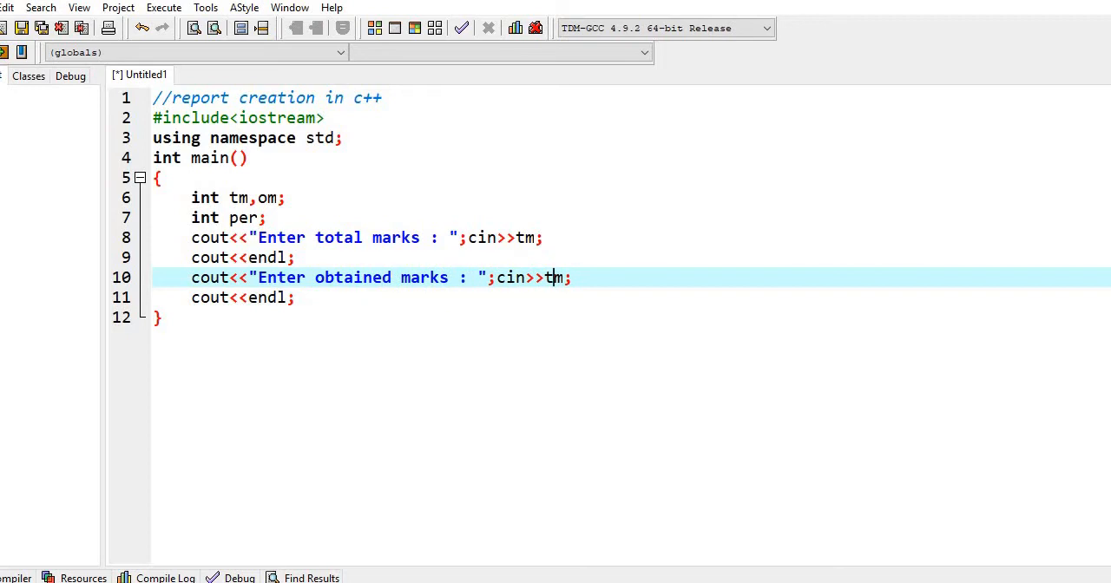
type("om")
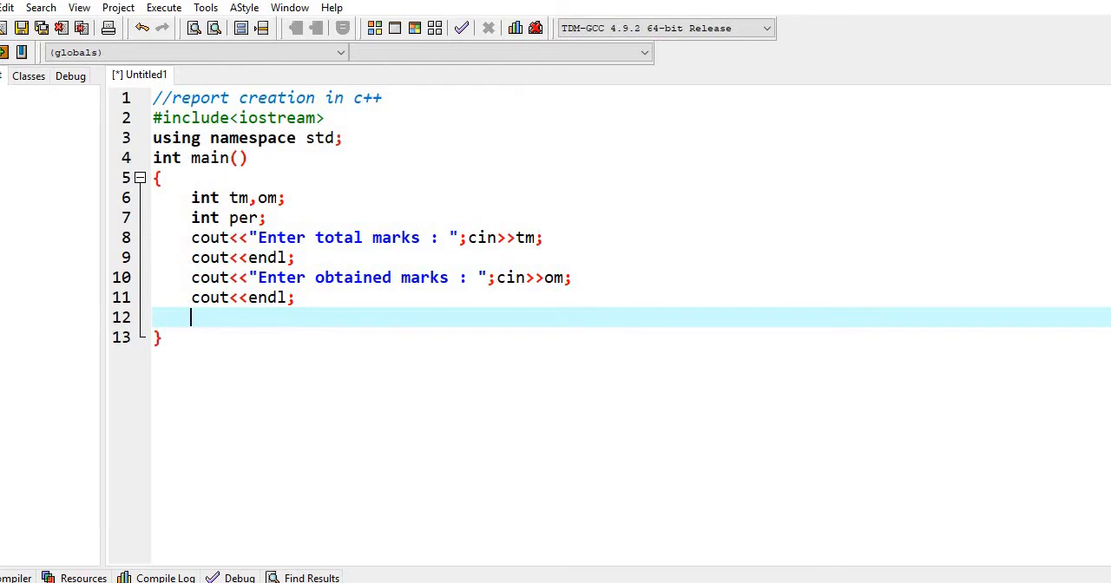
- Add the comment line //per=om*100/tm; below the input statements
type("//")
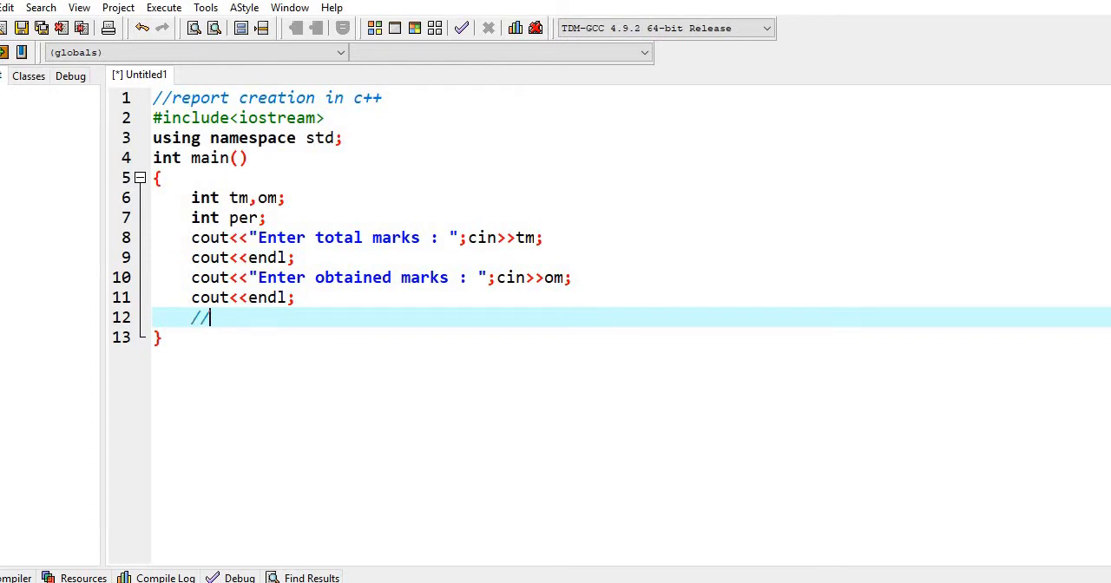
type("per=")
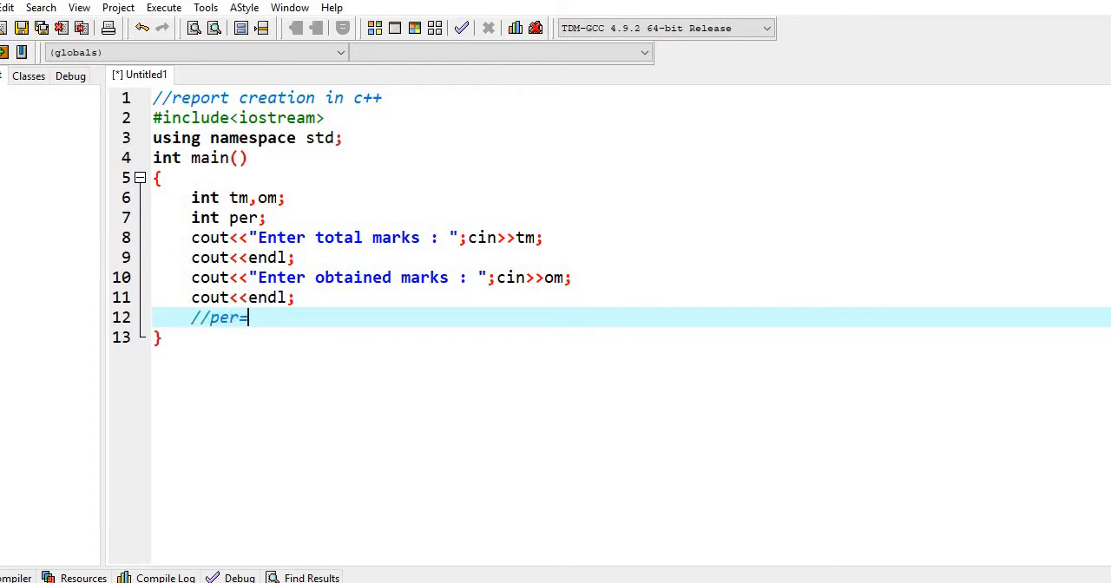
type("om")
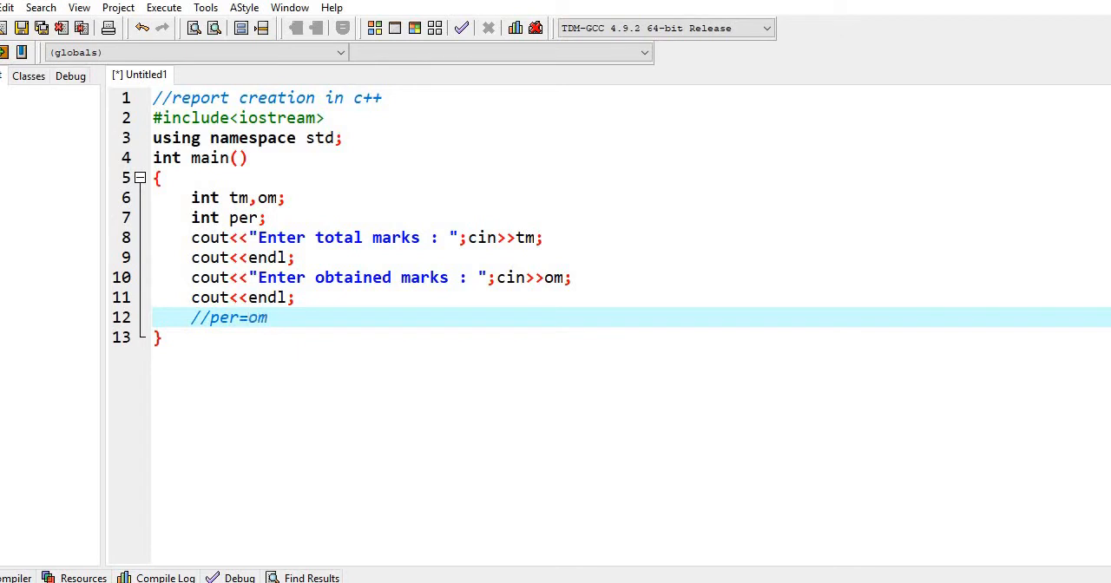
type("*100")
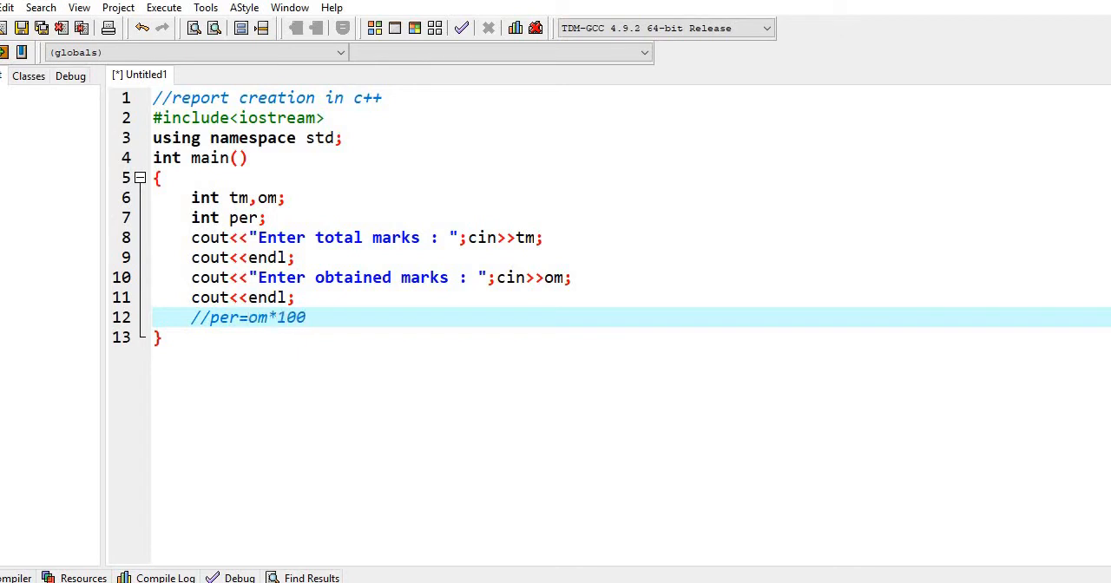
type("/tm;")
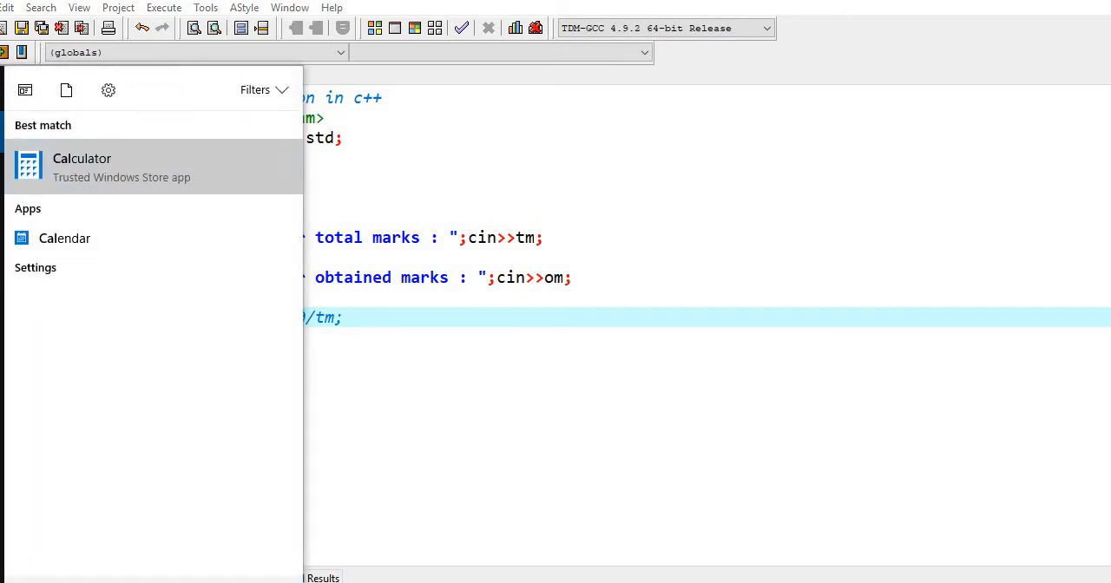
- Calculate 971 × 100 ÷ 110 in Calculator to check the percentage formula
left_click(81, 158)
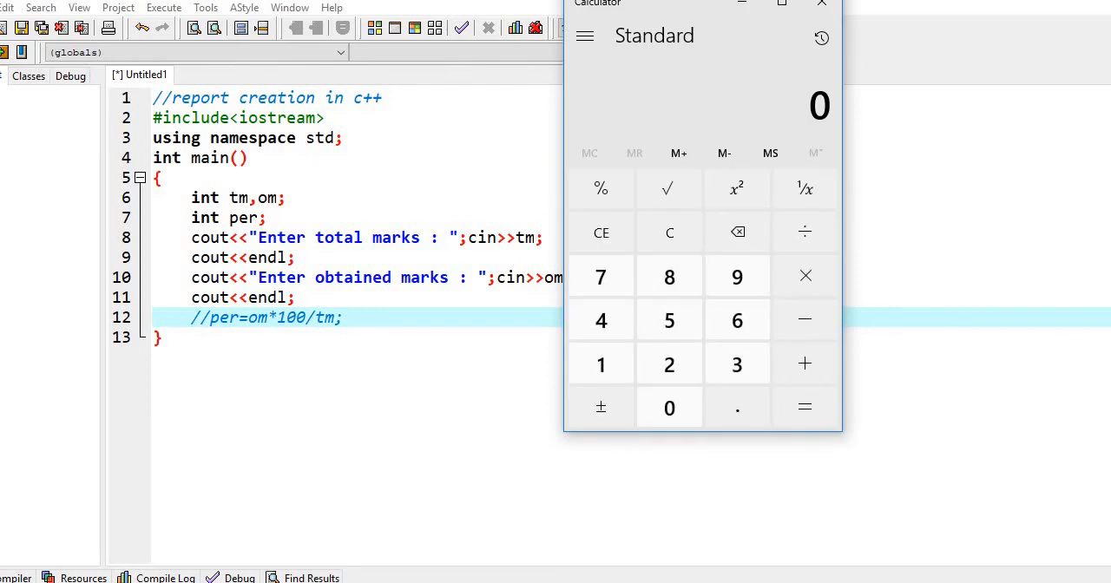
left_click(601, 363)
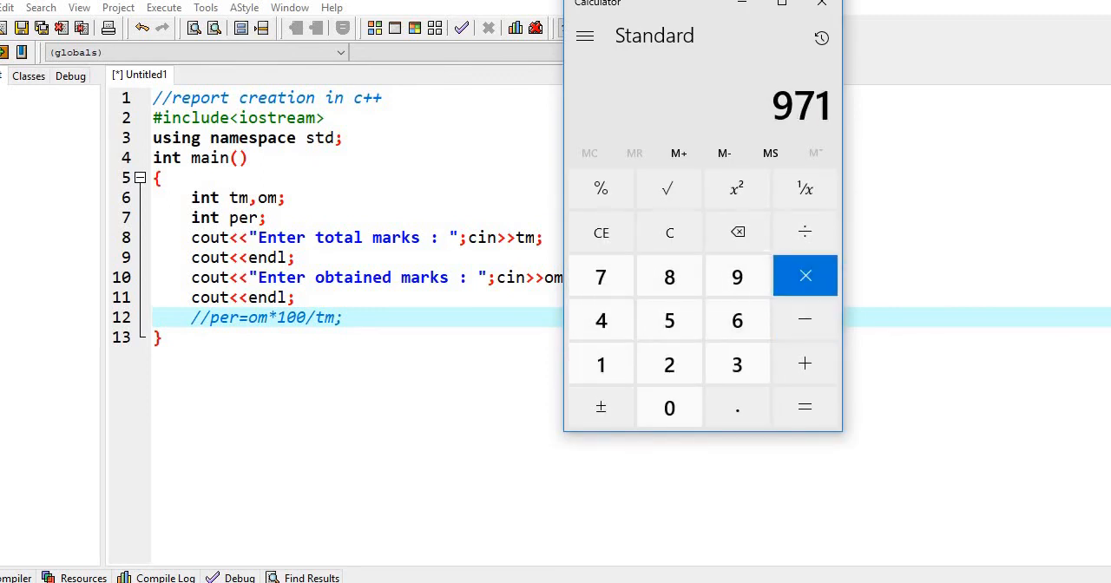
left_click(805, 275)
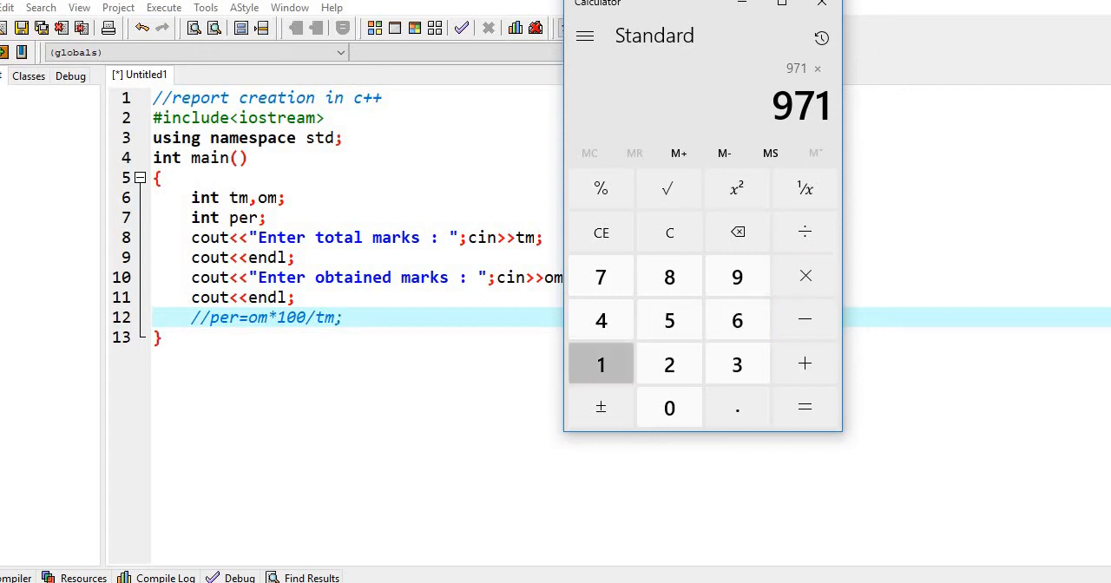
left_click(601, 364)
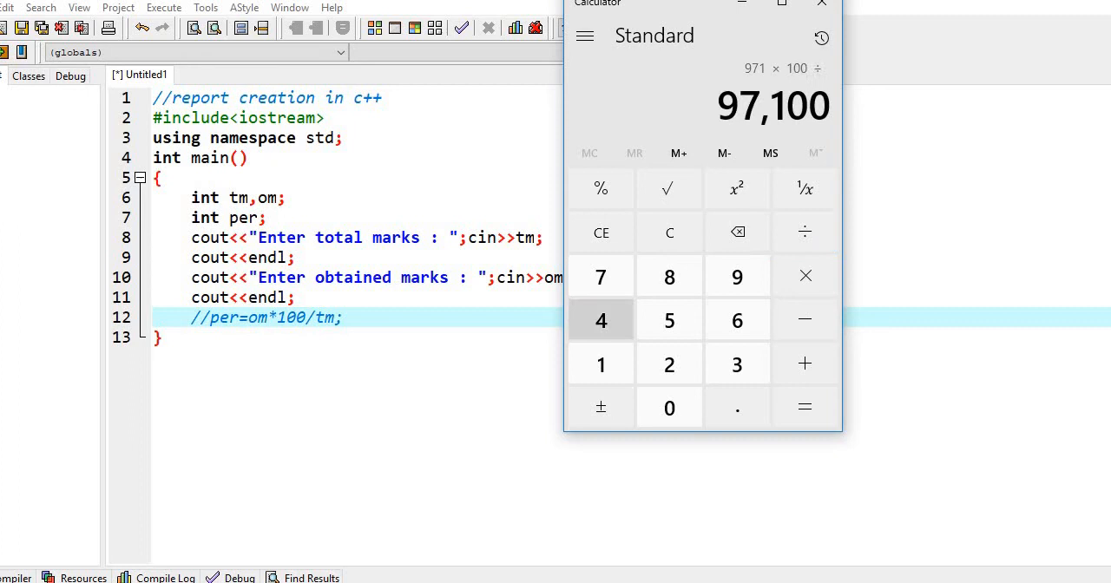
left_click(668, 408)
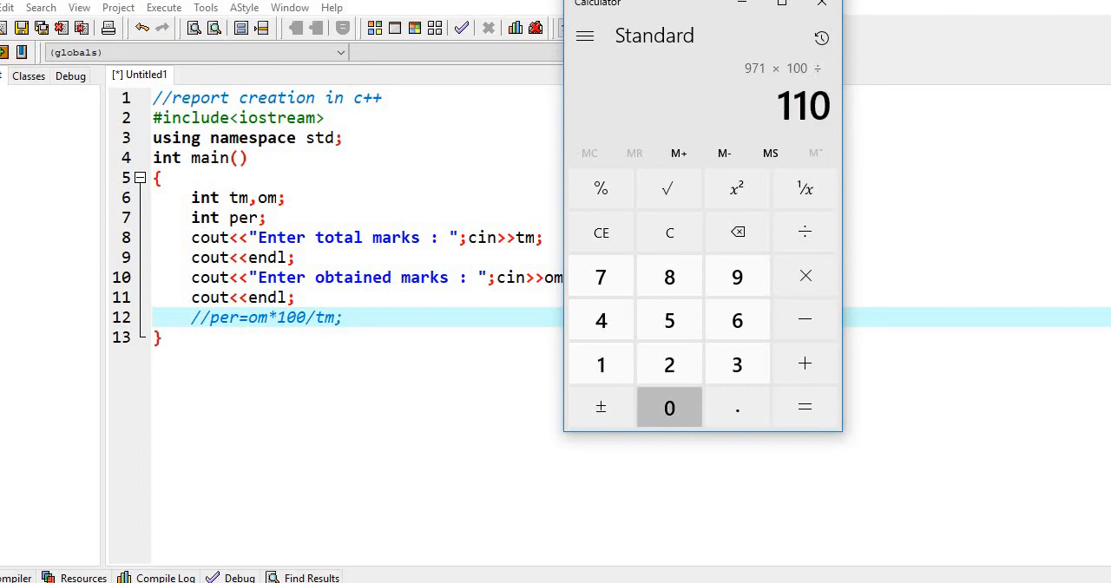
left_click(804, 407)
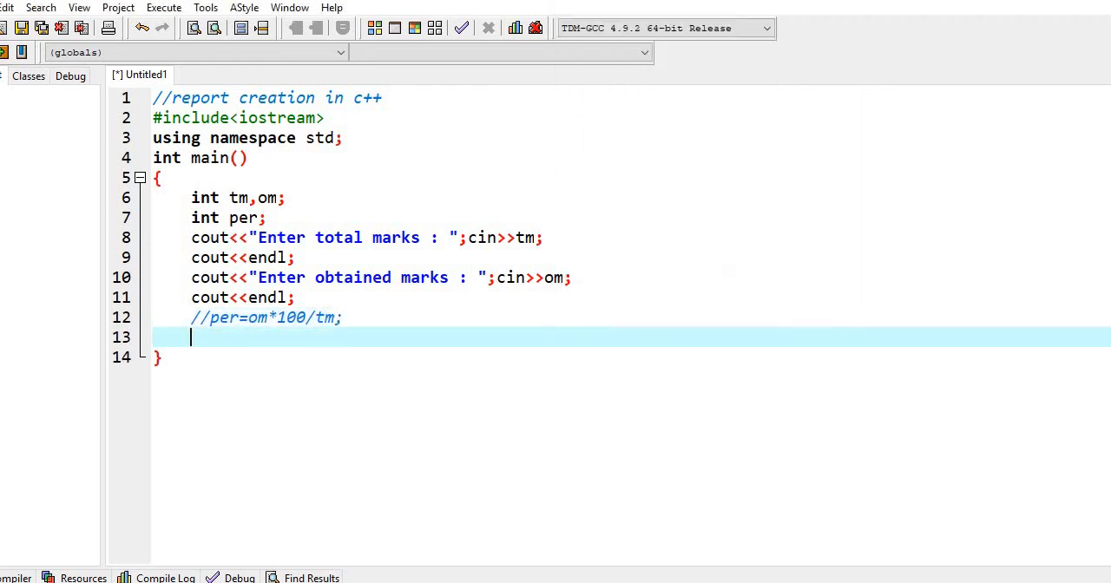
- Compute the percentage with per=om*100/tm;
type("per=")
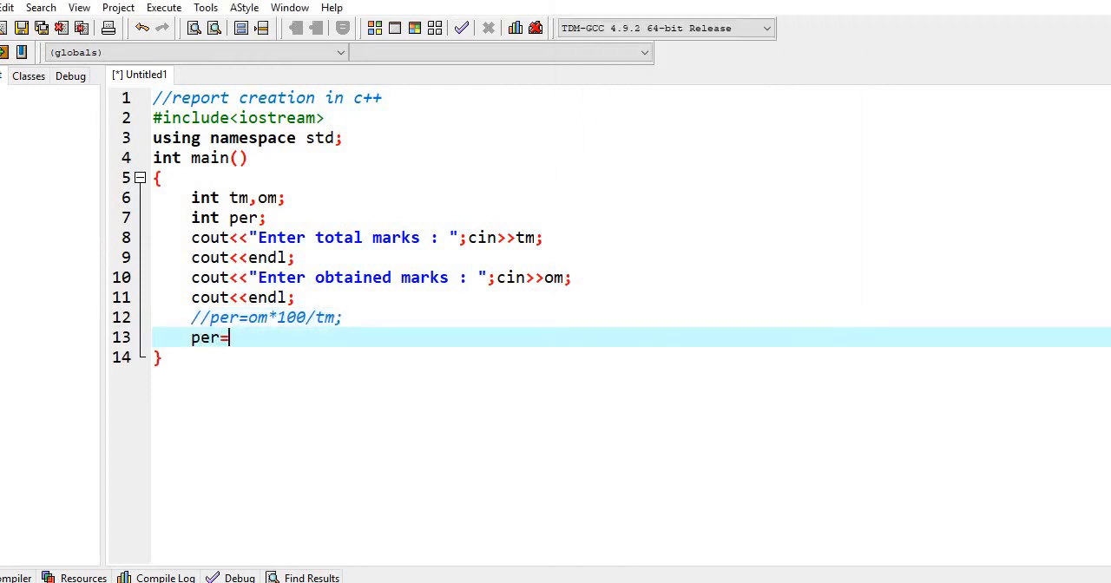
type("om*")
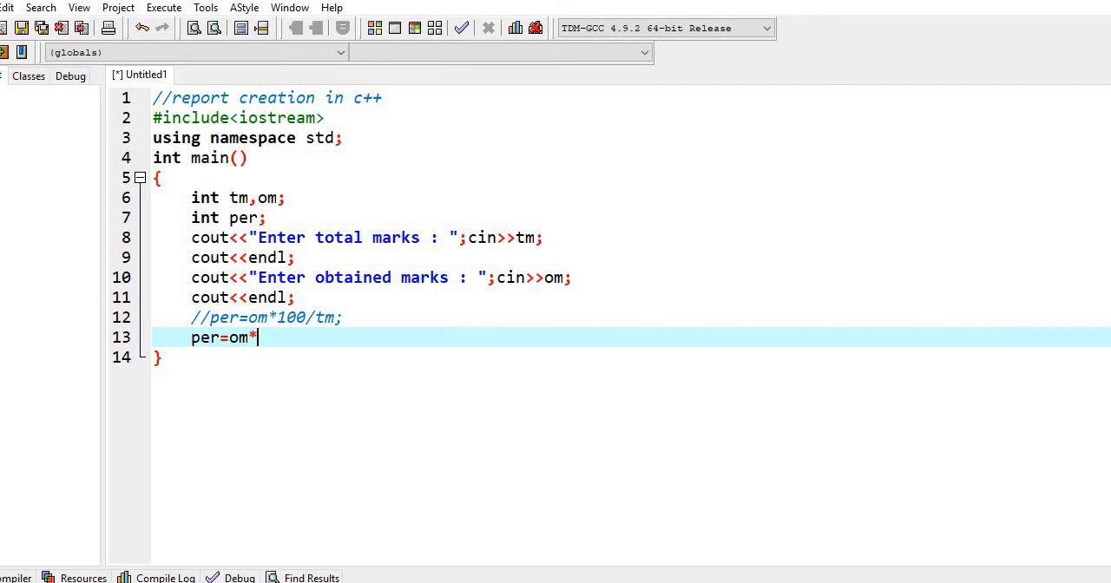
type("100/")
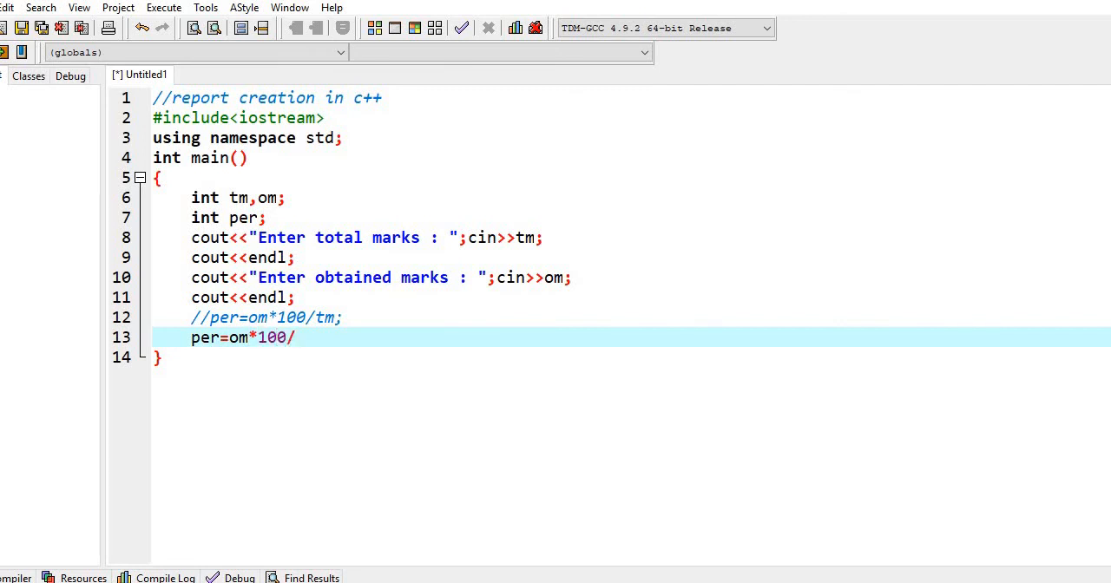
type("tm;")
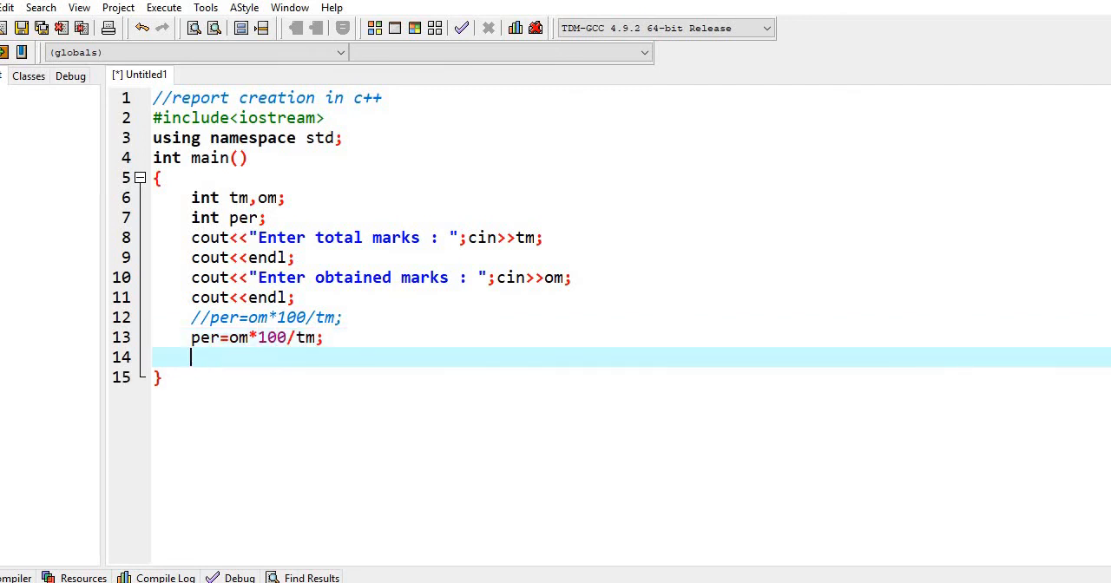
- Print "%age is : " followed by per and endl, then return 0
type("cout<<")
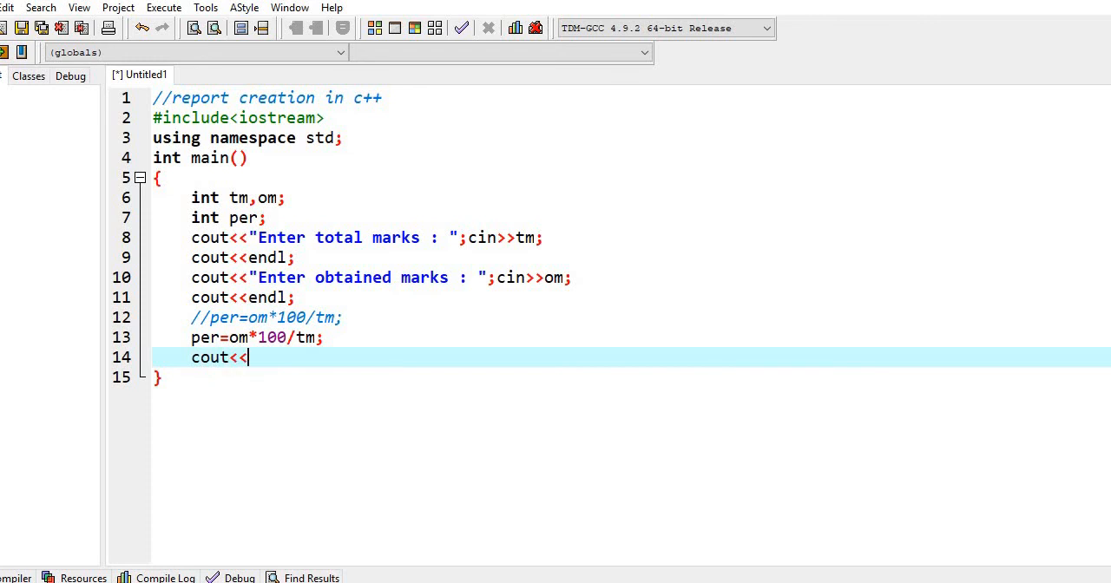
type("\"%ag\"")
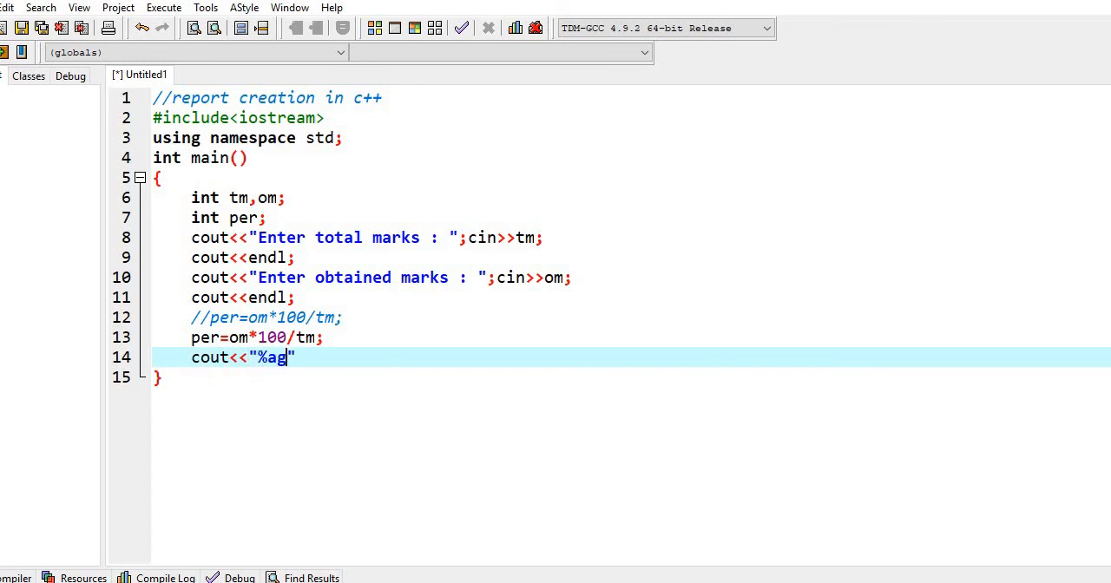
type("e is :")
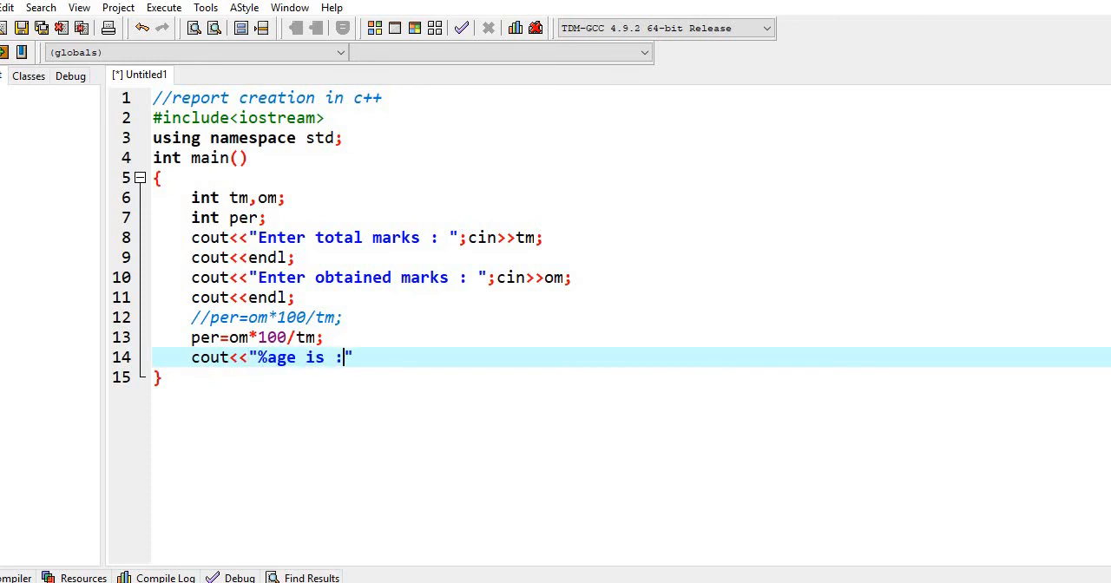
type("<<p")
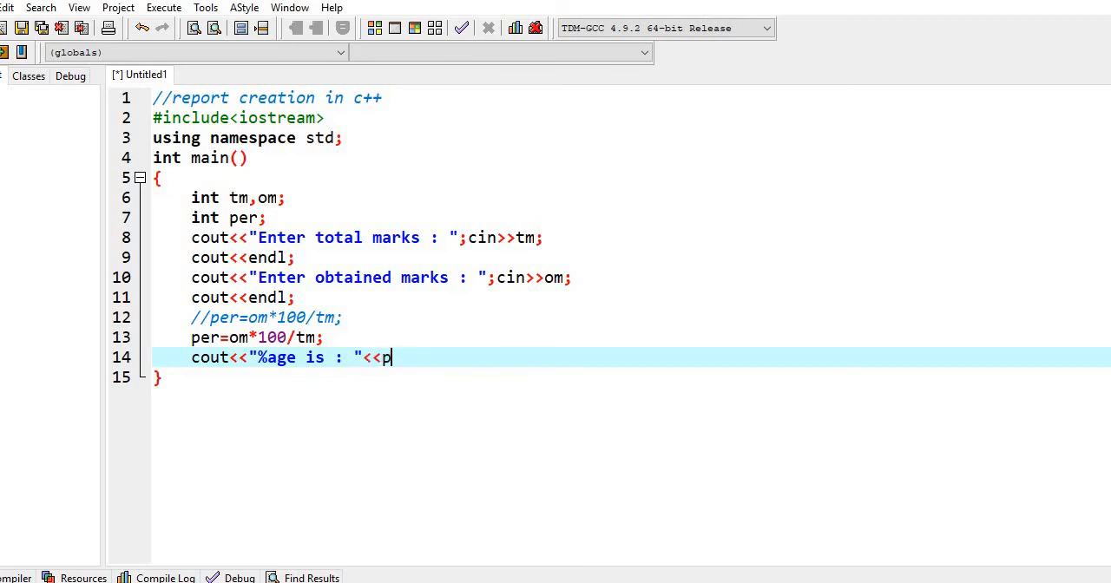
type("er<<endl;")
type("retur")
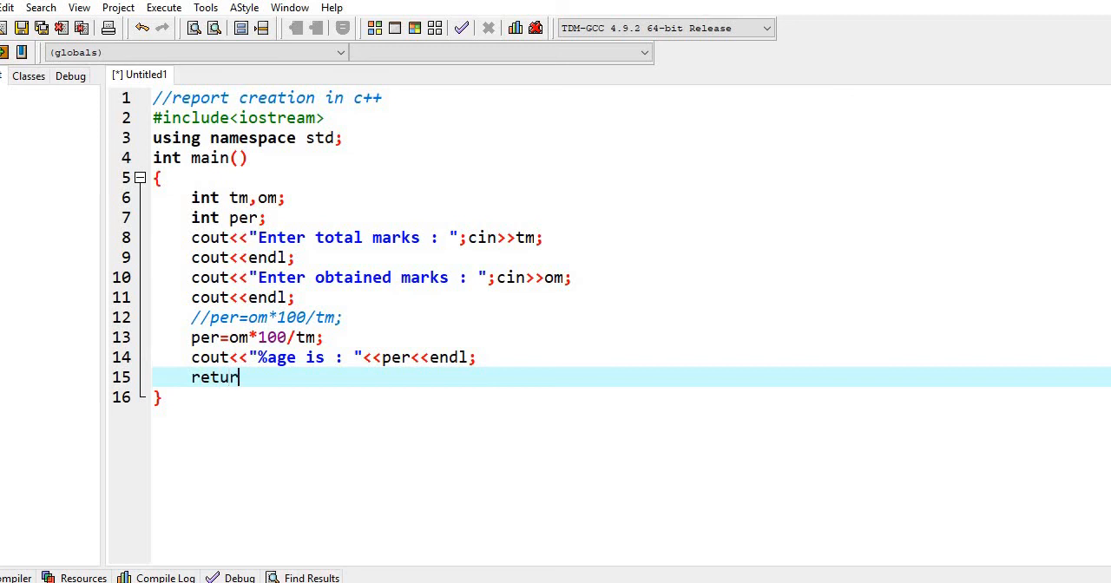
type("0;")
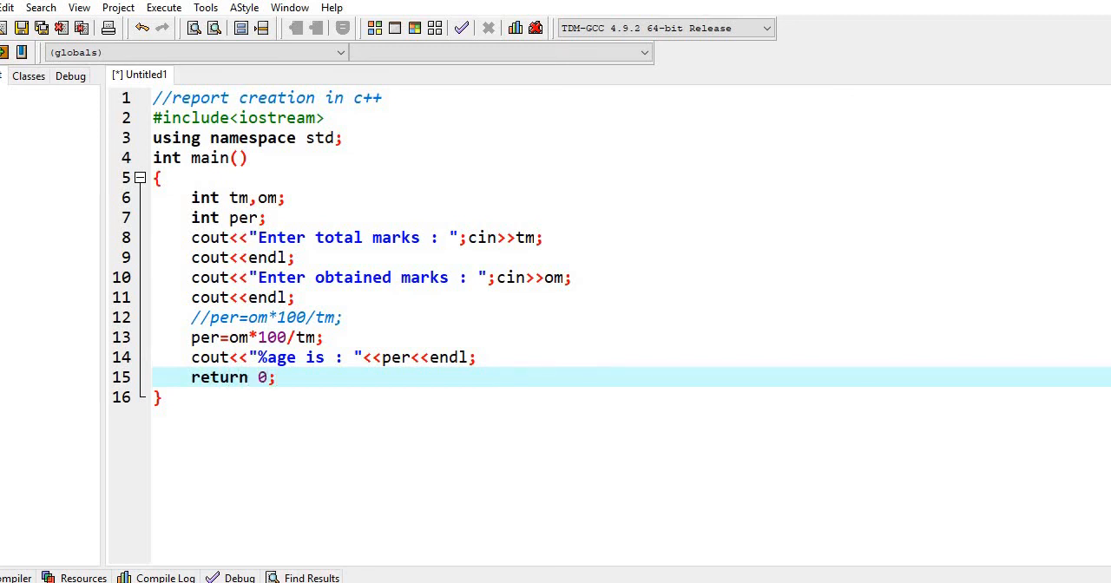